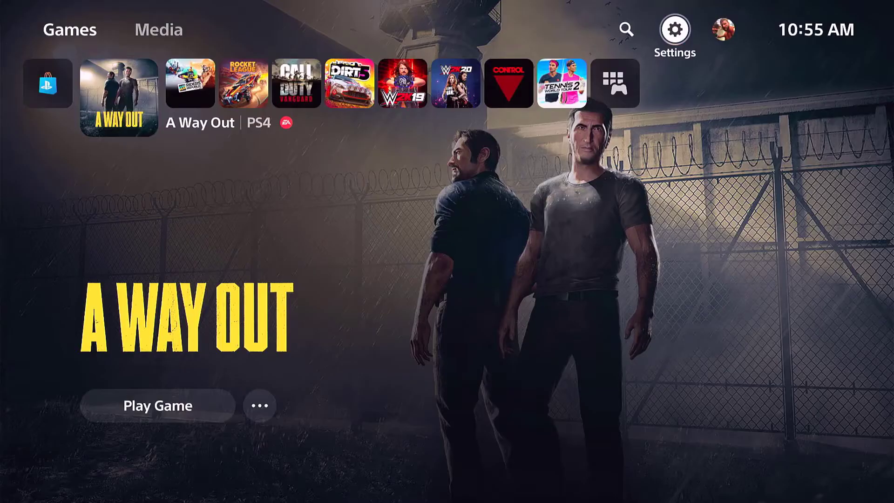
# Step: Reach the Network settings page listing Connect to the Internet and Set Up Internet Connection
pyautogui.hscroll(3)
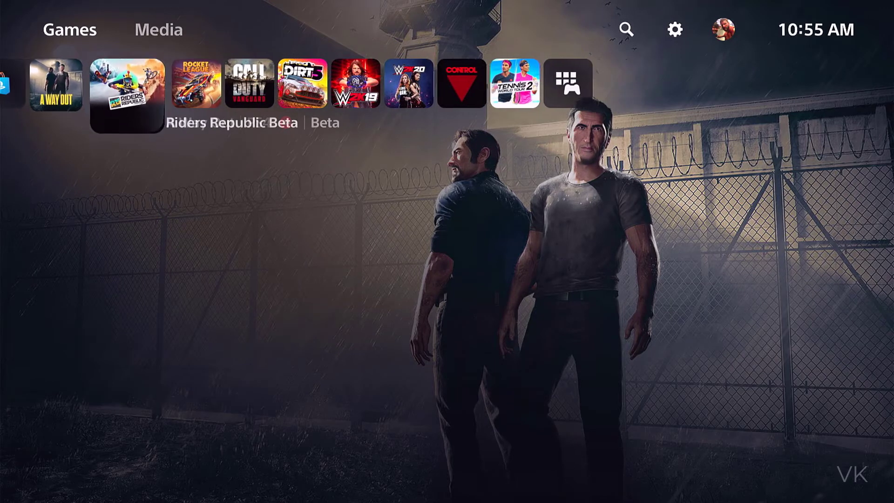
pyautogui.click(126, 85)
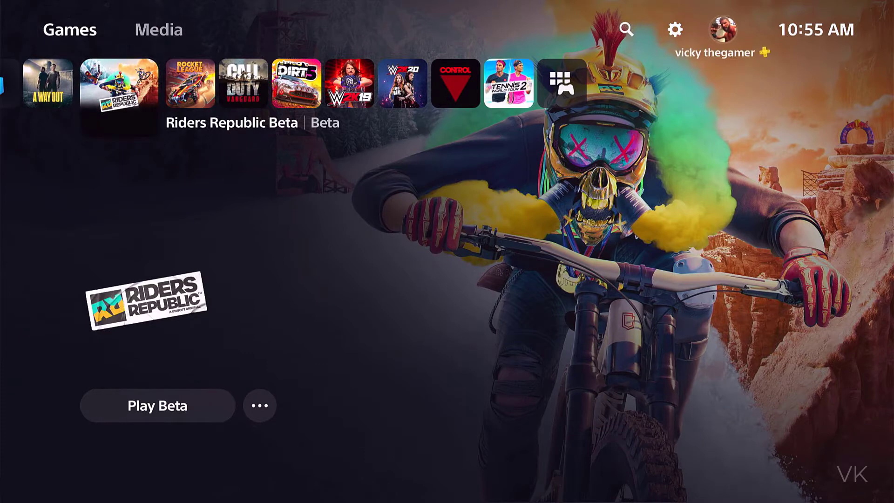
pyautogui.click(675, 30)
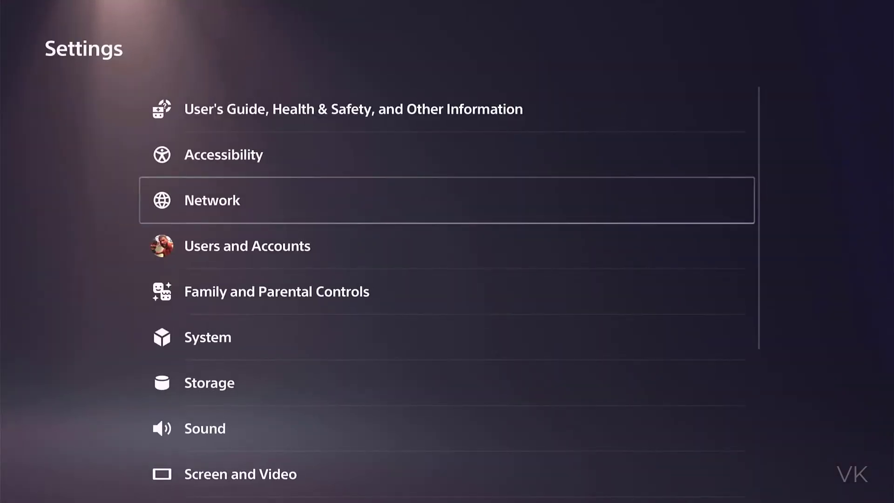
pyautogui.press('Up')
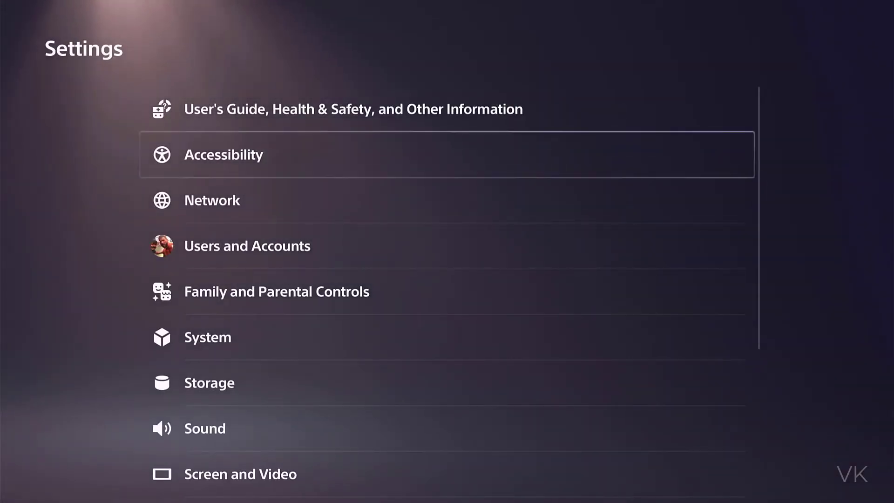
pyautogui.click(212, 200)
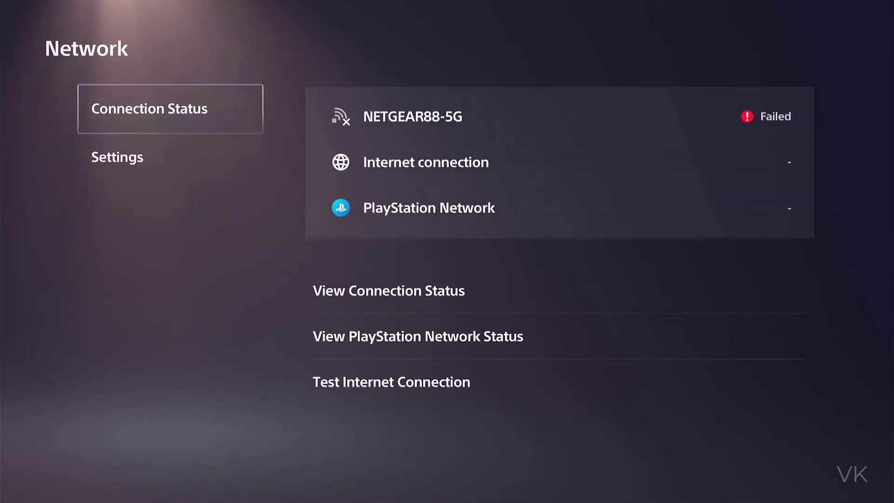
pyautogui.click(116, 157)
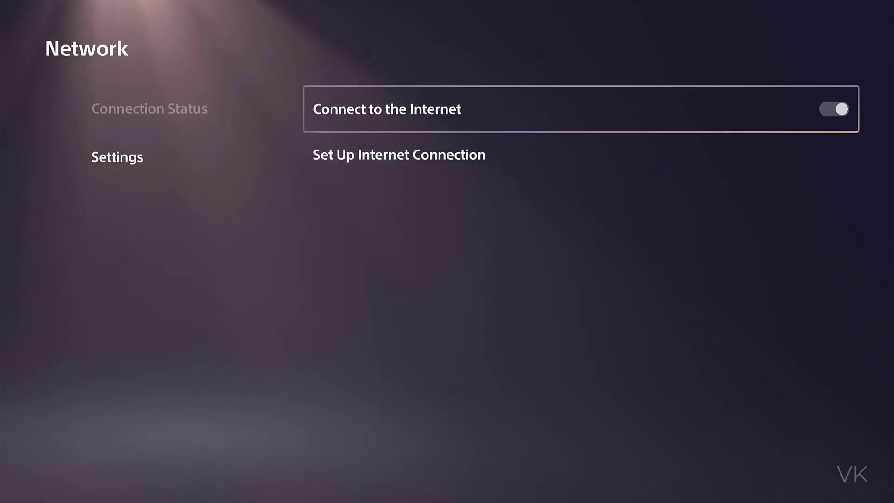
# Step: Remove vickythegamer_5G from Registered networks via its Options menu and confirm with OK
pyautogui.click(833, 109)
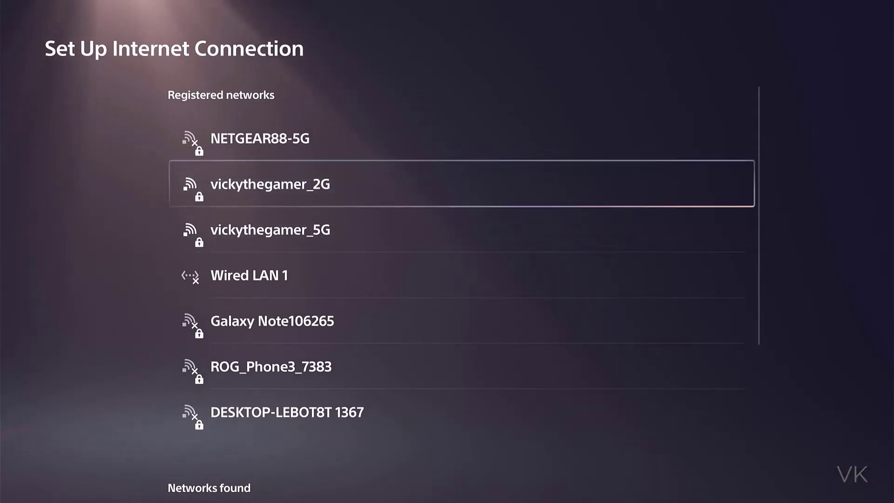
pyautogui.press('Down')
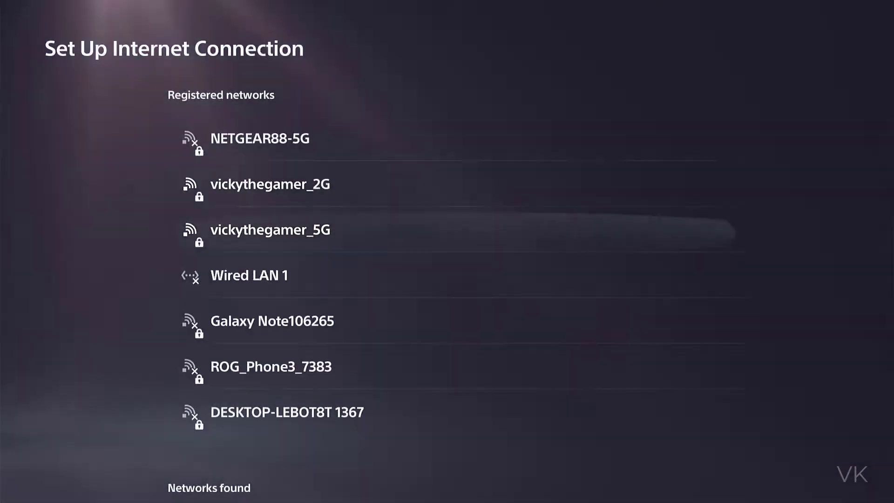
pyautogui.click(270, 229)
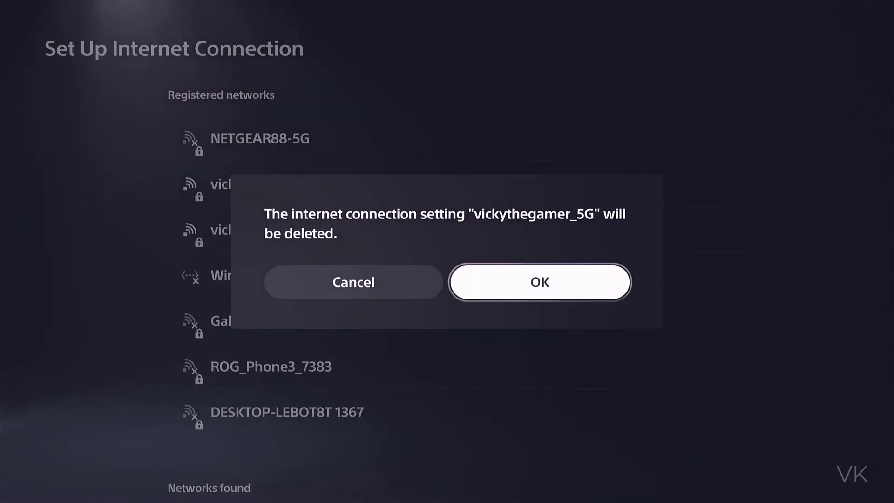
pyautogui.click(539, 281)
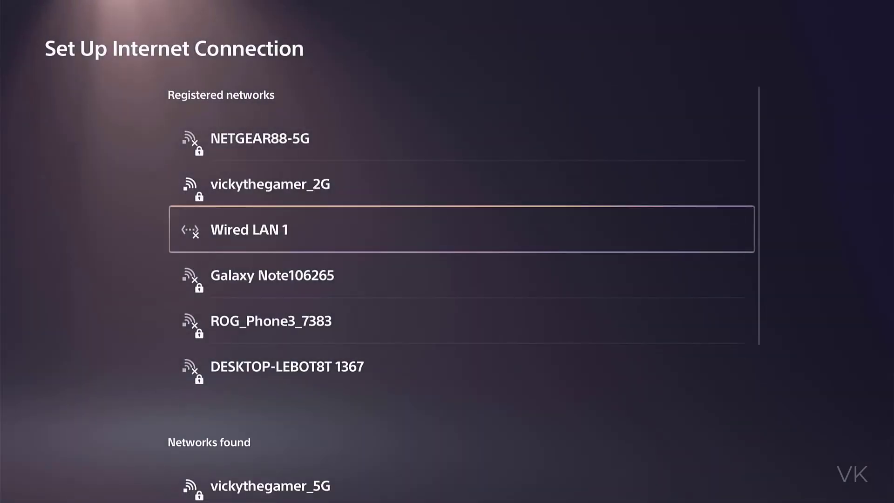
# Step: Remove vickythegamer_2G from Registered networks so it joins vickythegamer_5G under Networks found
pyautogui.scroll(-3)
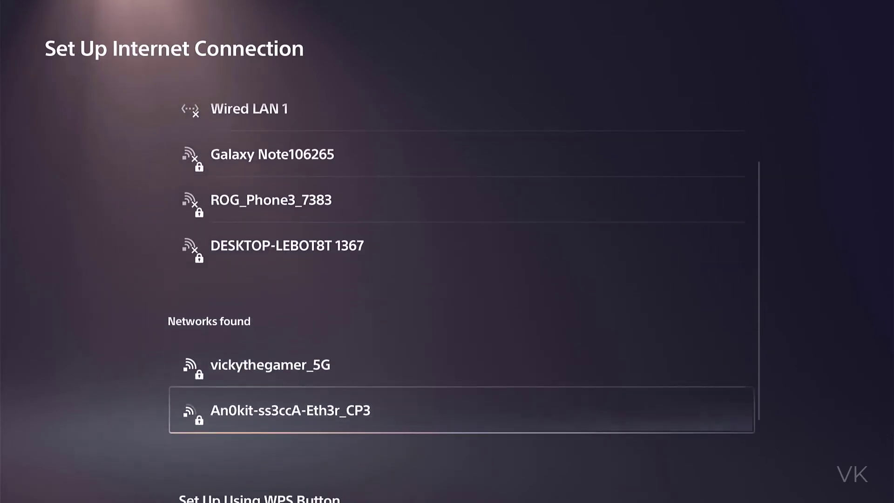
pyautogui.scroll(-3)
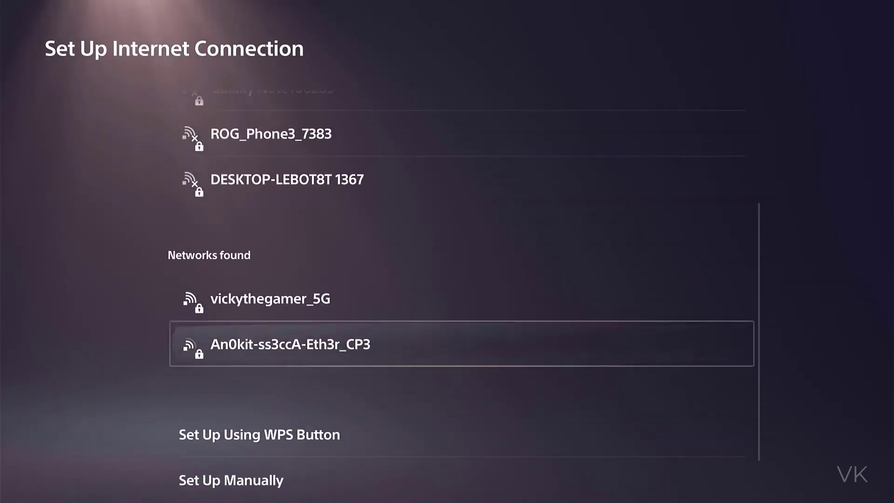
pyautogui.scroll(3)
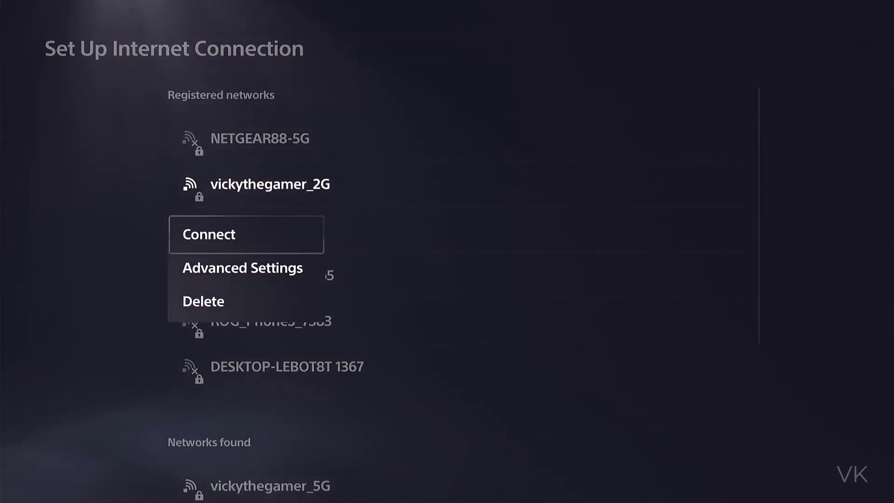
pyautogui.click(203, 301)
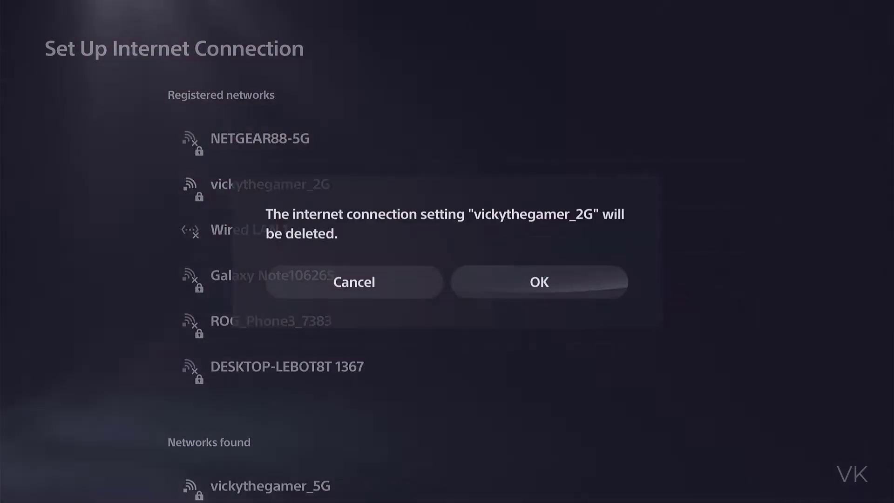
pyautogui.moveTo(539, 281)
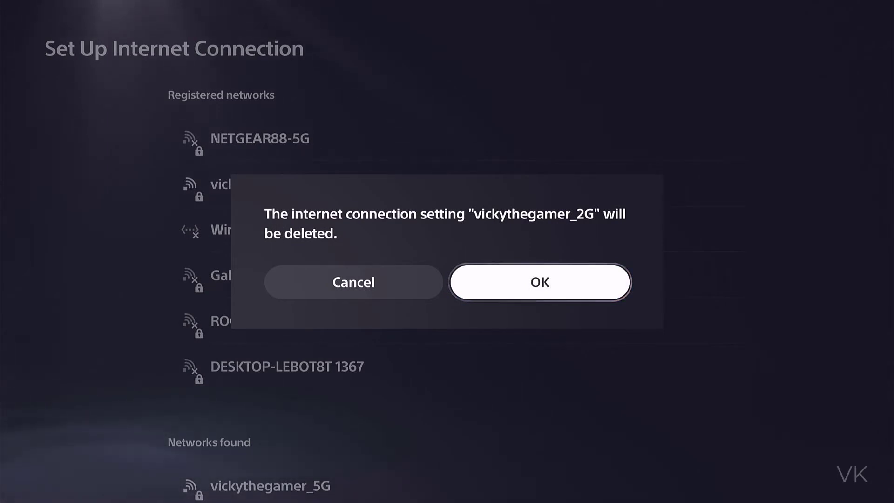
pyautogui.click(539, 282)
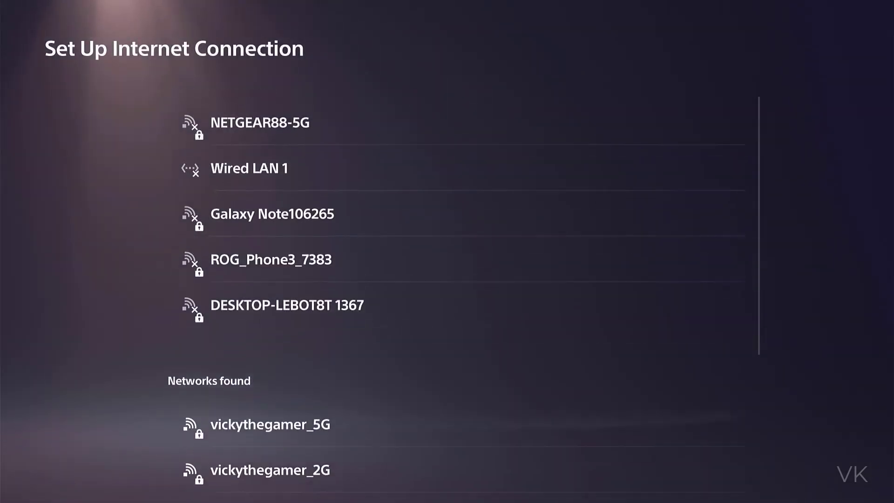
# Step: Select vickythegamer_2G under Networks found and finish entering its Wi-Fi password
pyautogui.scroll(-3)
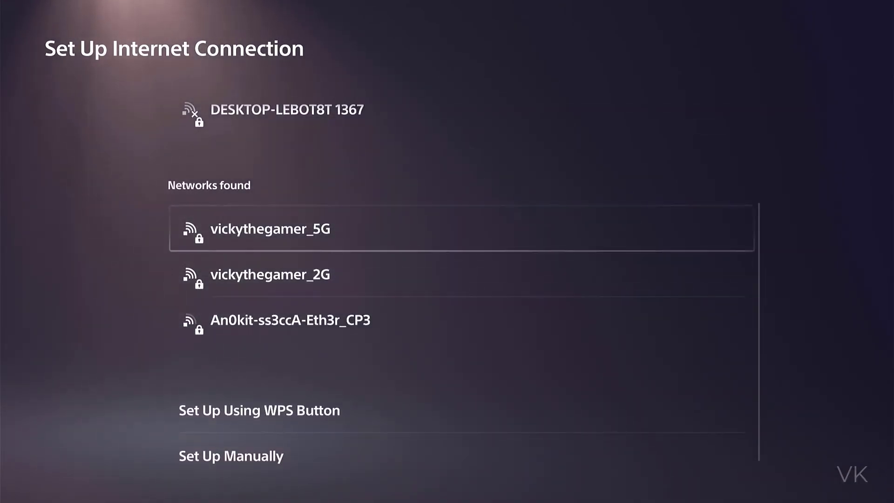
pyautogui.scroll(-3)
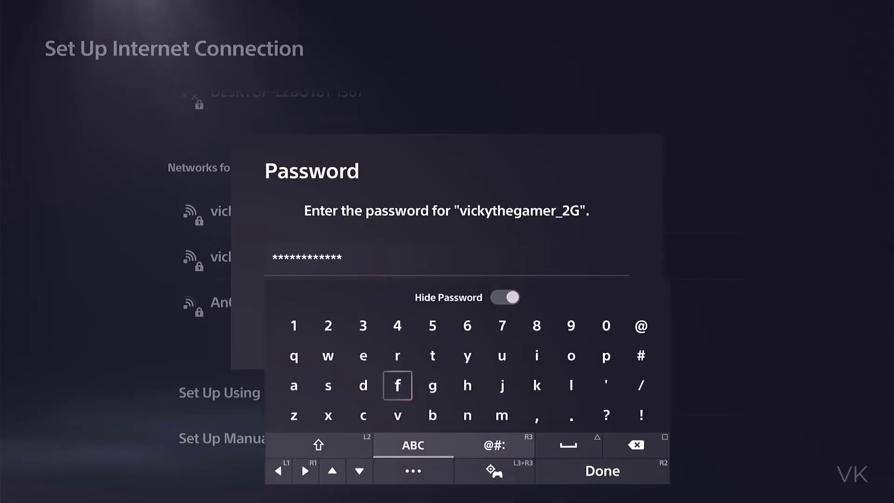
pyautogui.click(602, 471)
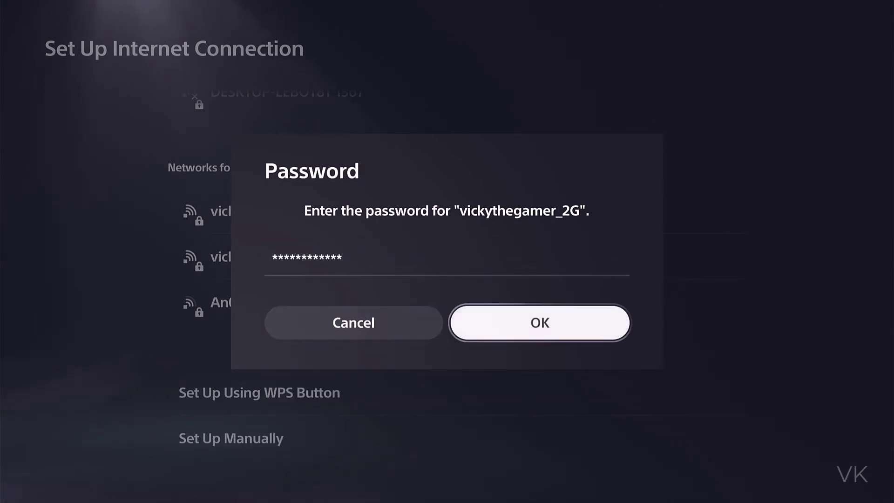
# Step: Confirm the password so vickythegamer_2G shows Connected at the top of Registered networks
pyautogui.click(539, 322)
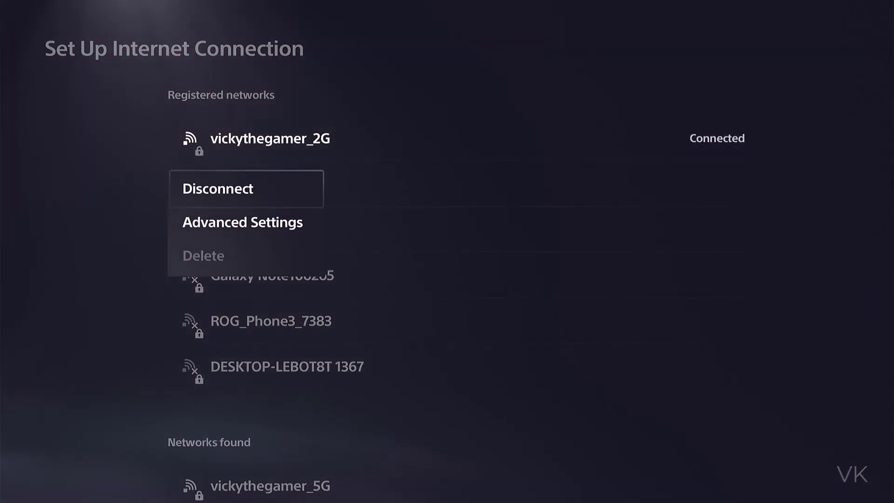
# Step: Disconnect from vickythegamer_2G, then delete it so it returns to Networks found
pyautogui.click(217, 189)
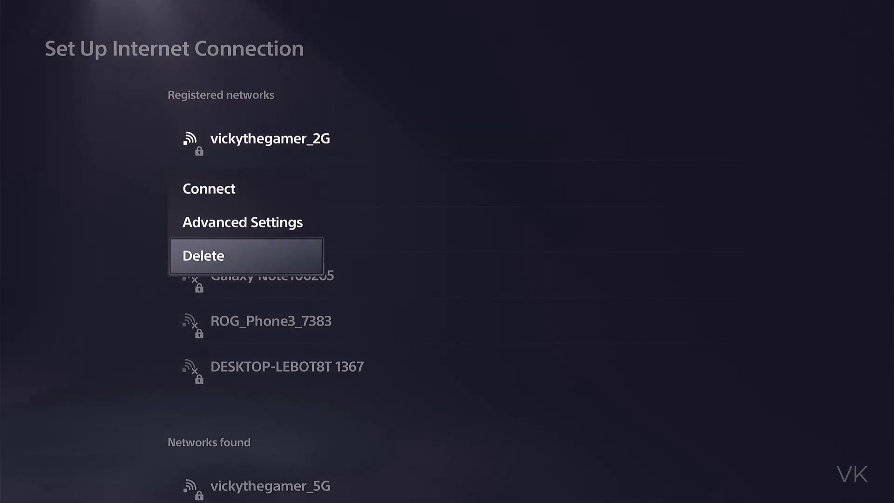
pyautogui.click(203, 255)
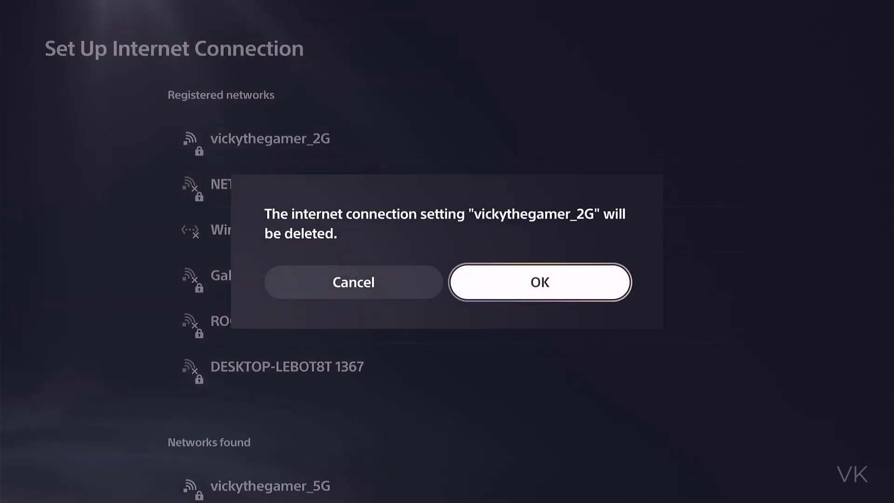
pyautogui.click(539, 282)
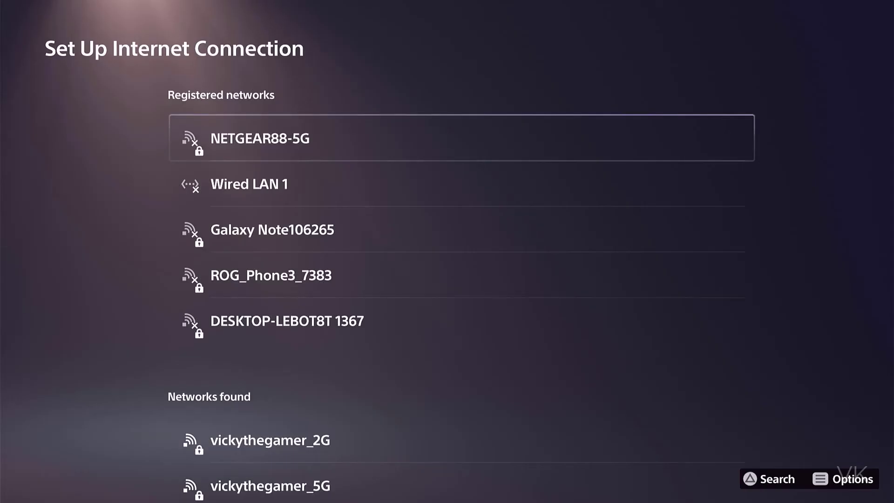